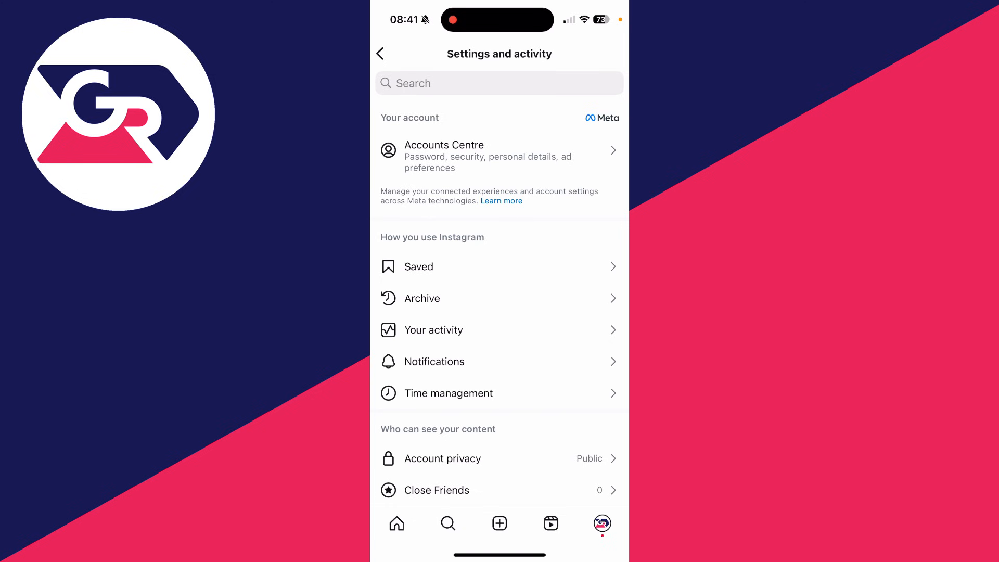
- Go through Accounts Centre into Your information and permissions
click(498, 156)
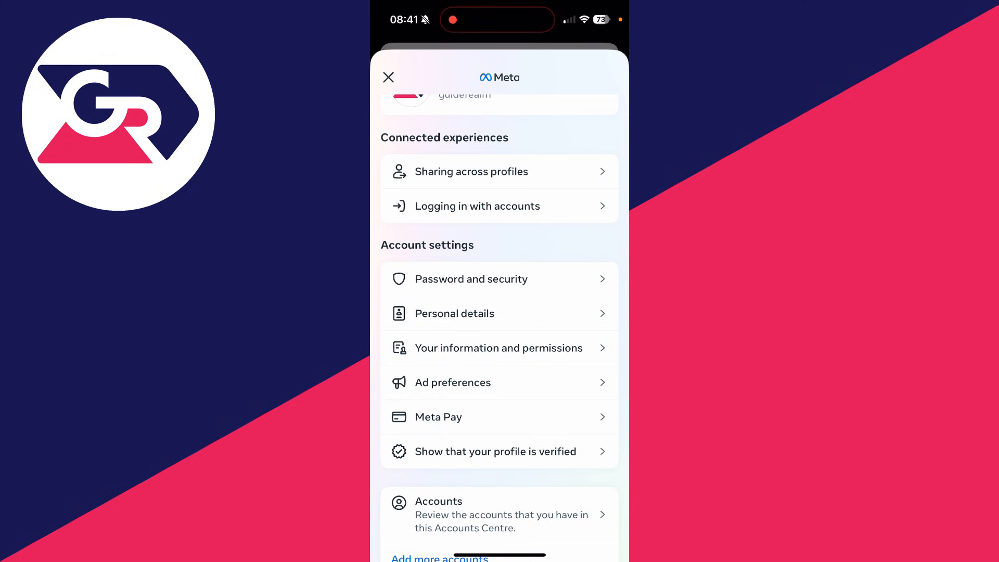
click(498, 348)
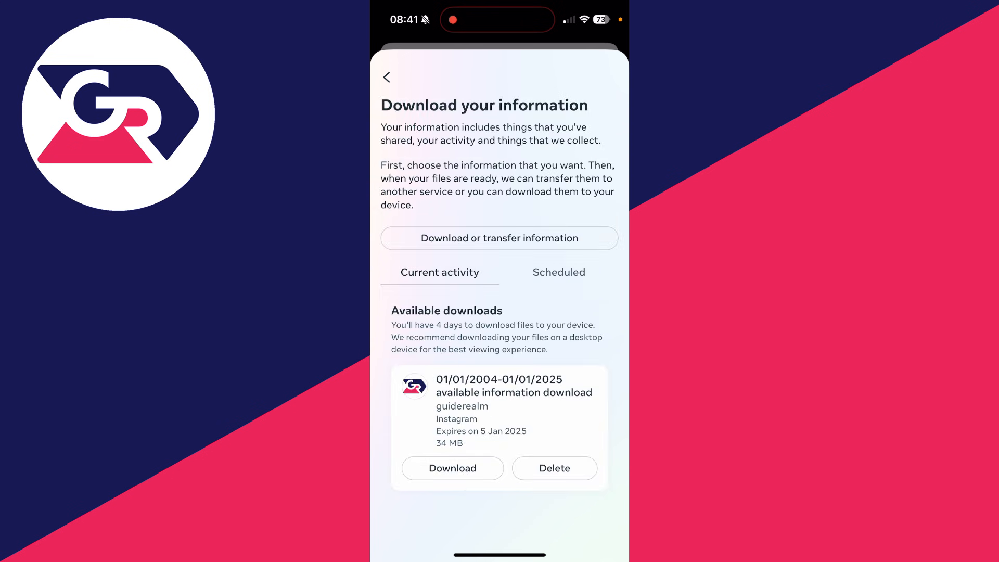
- Start a new download request for all available information, saved to this device
click(499, 238)
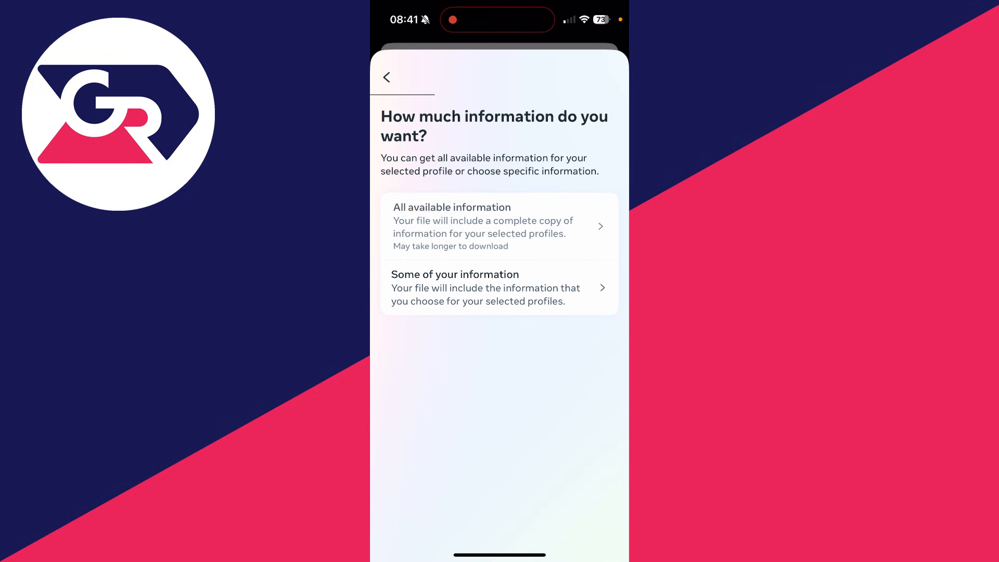
click(499, 227)
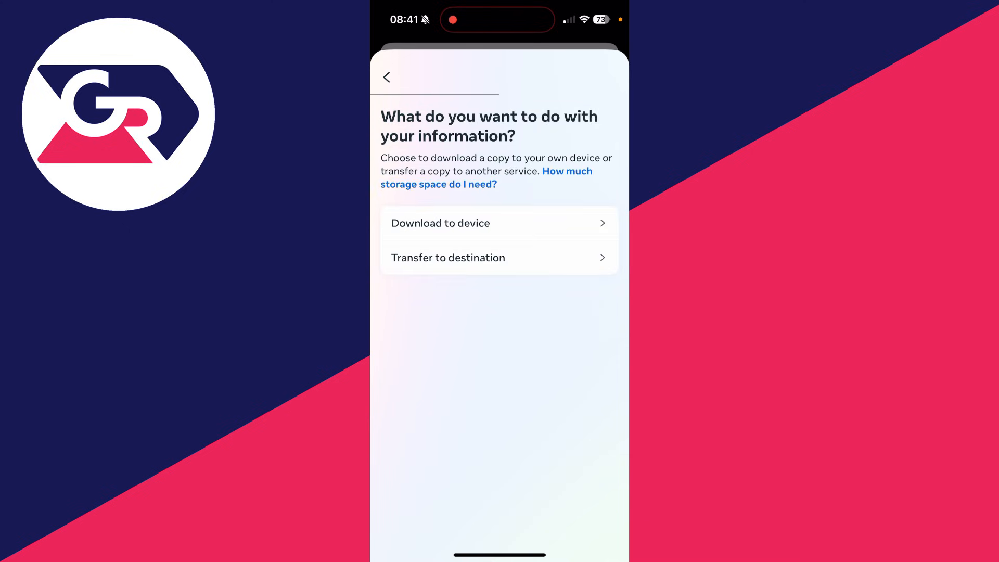
click(499, 224)
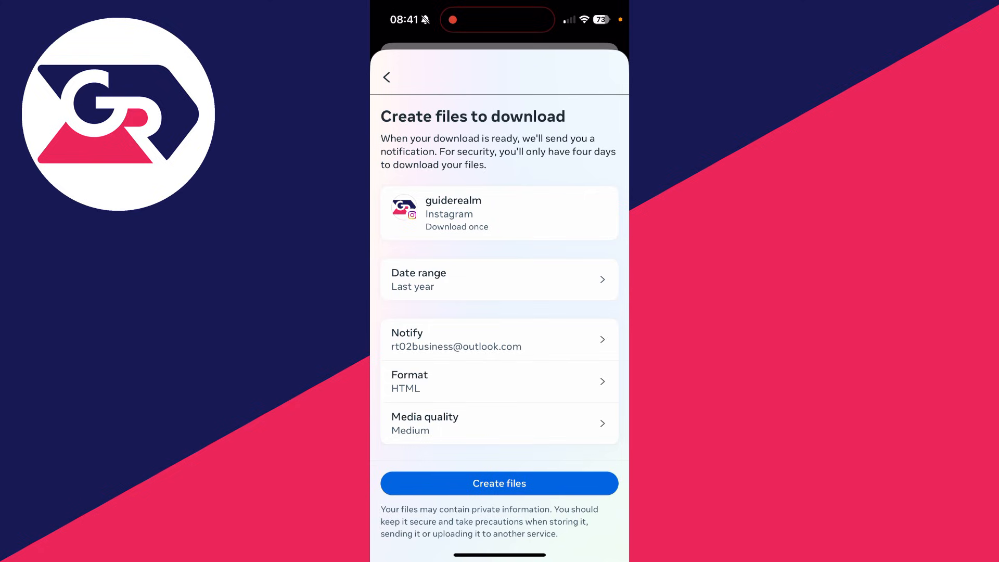
- Switch the date range to All time and go back to Download your information
click(499, 279)
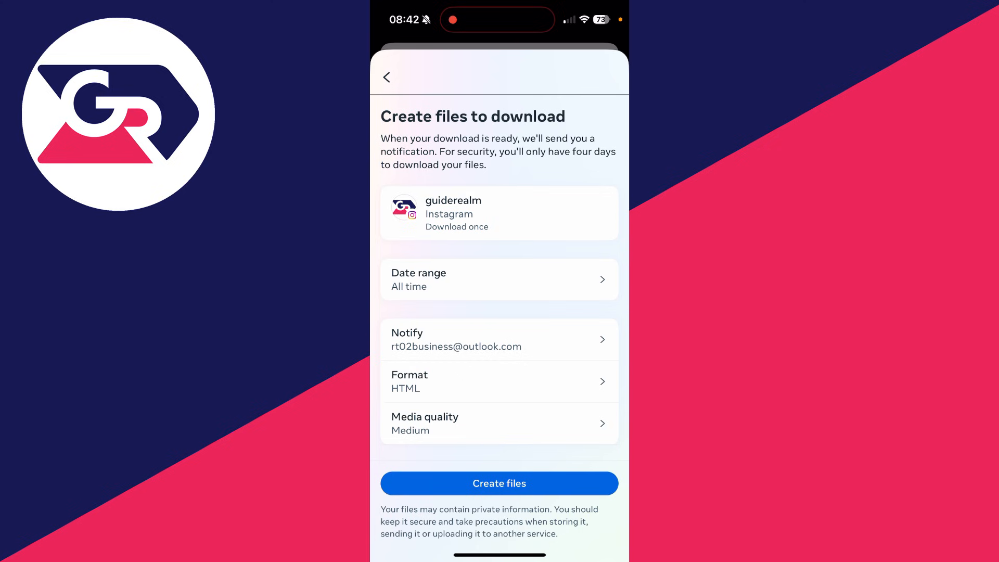
click(386, 77)
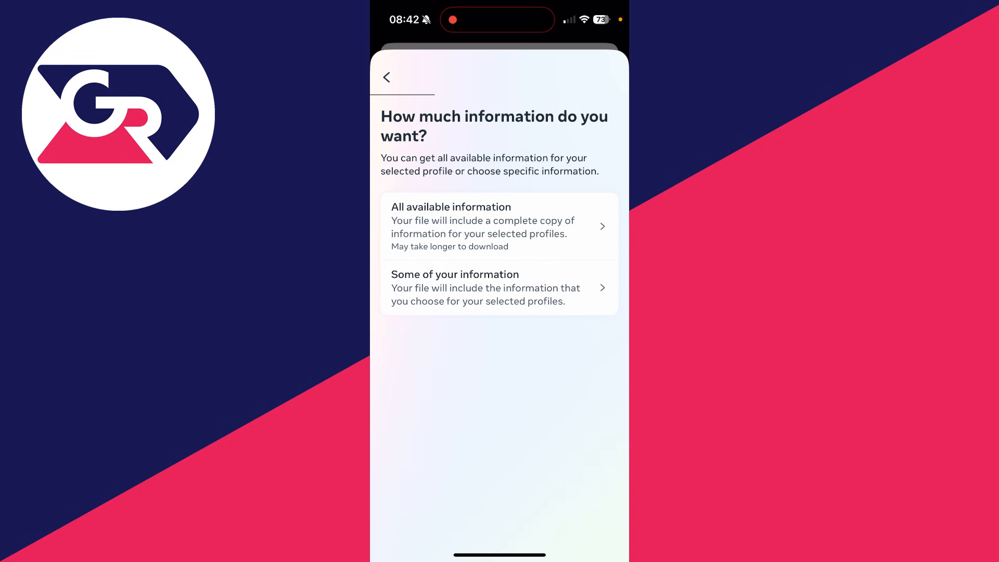
click(386, 77)
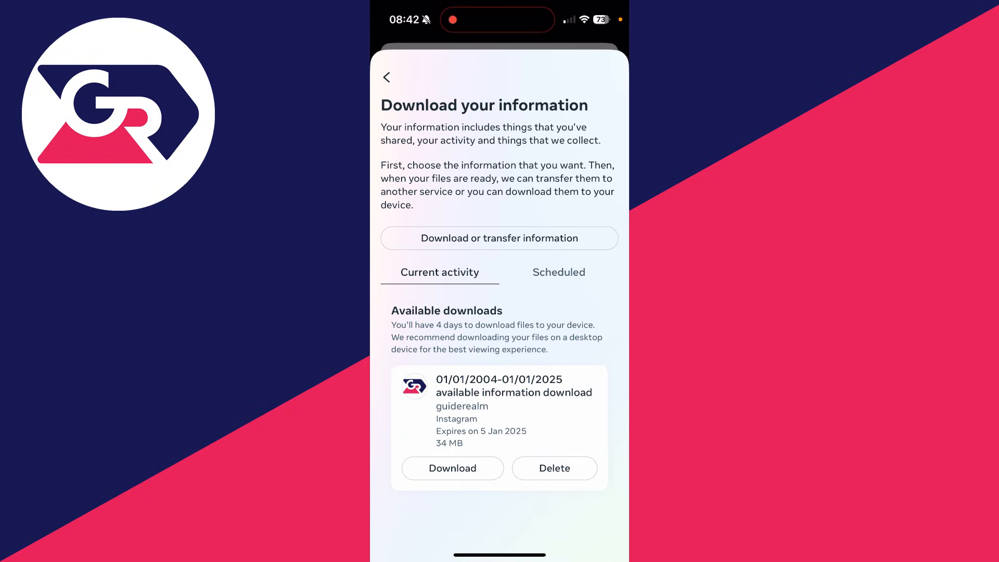
- Download the available information file and re-enter the account password
click(451, 469)
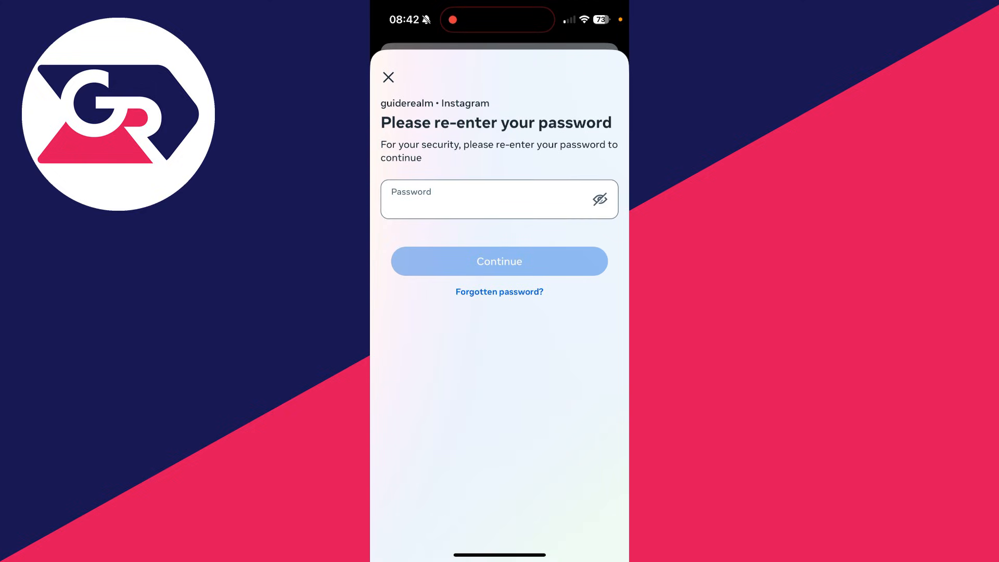
click(499, 261)
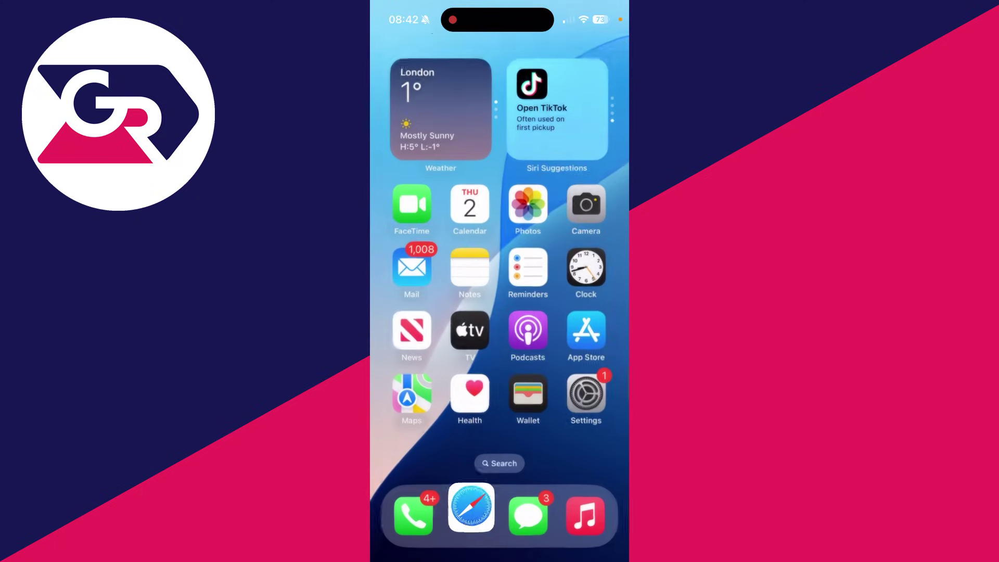
- From the Home Screen, go into Files and the On My iPhone Downloads folder
scroll(left, 3)
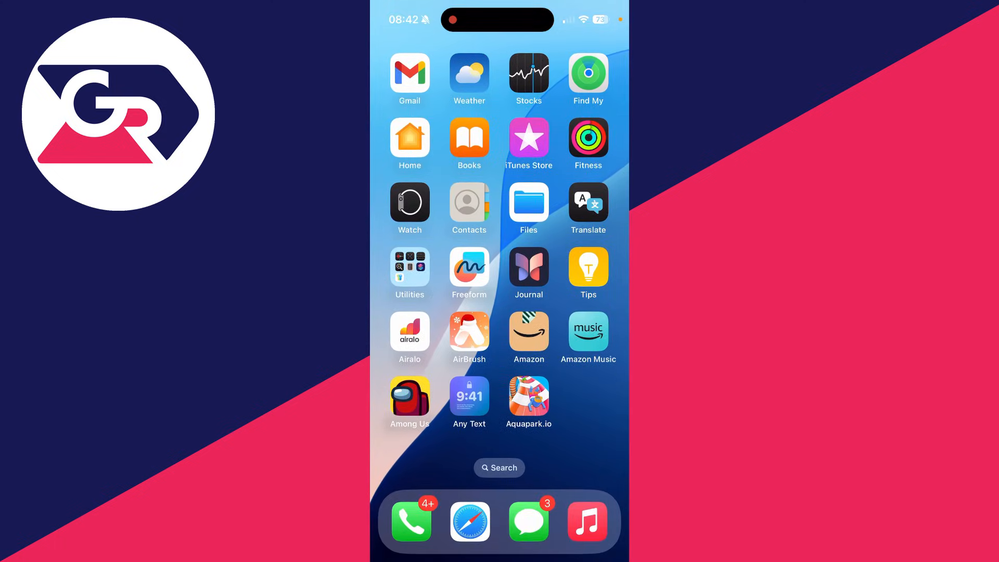
click(528, 202)
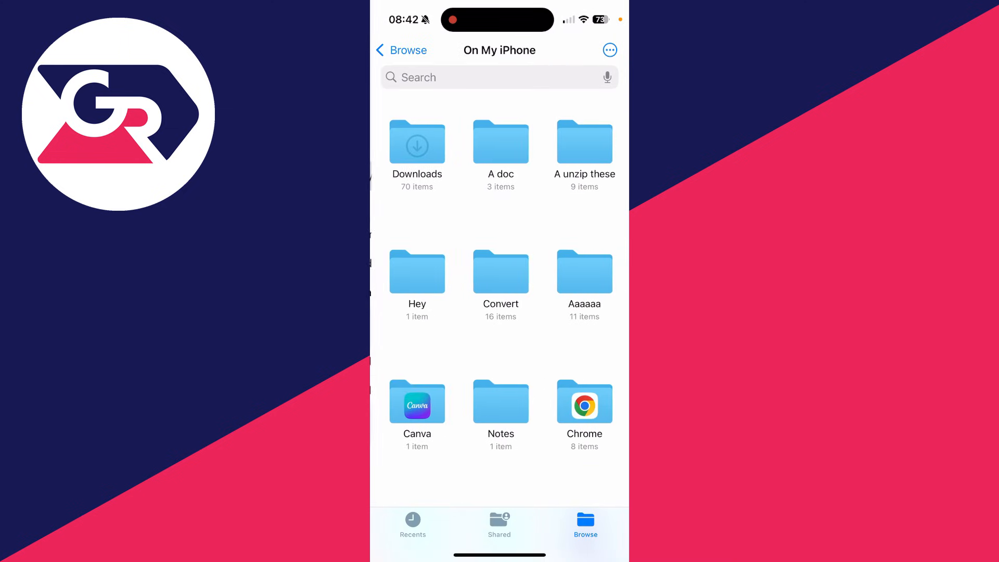
click(417, 144)
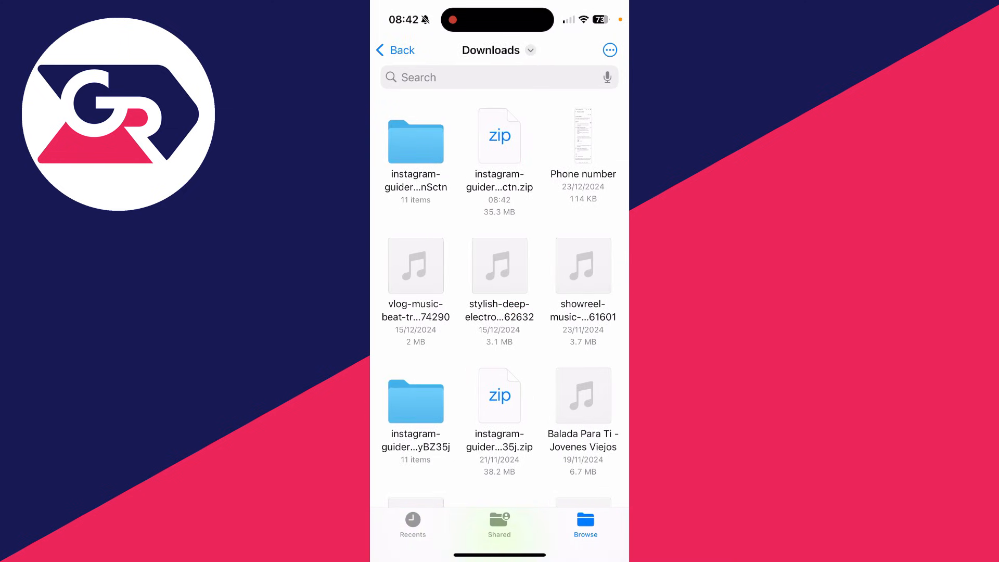
- Navigate the extracted Instagram folder through connections and followers_and_following to pending_follow_requests
click(415, 142)
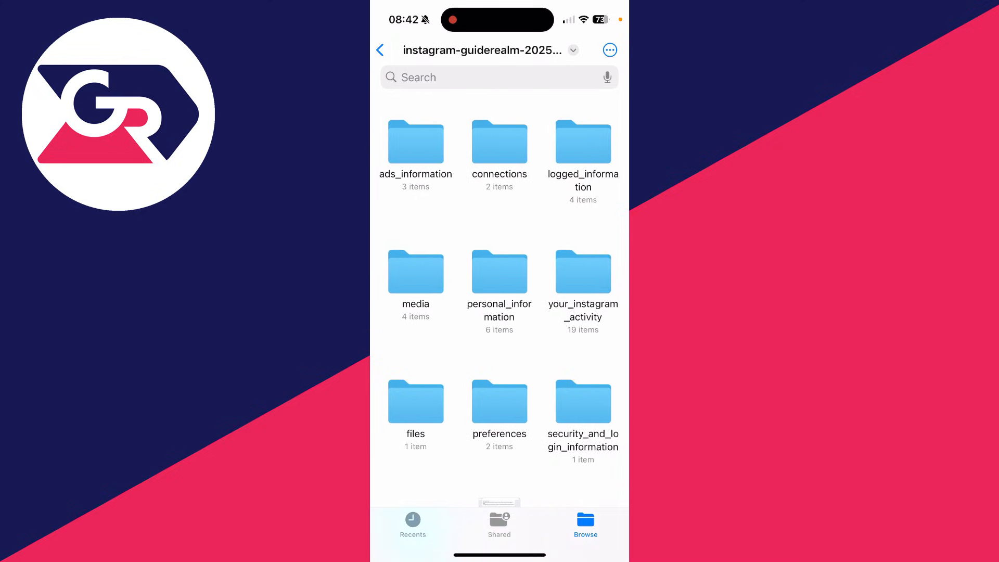
click(500, 144)
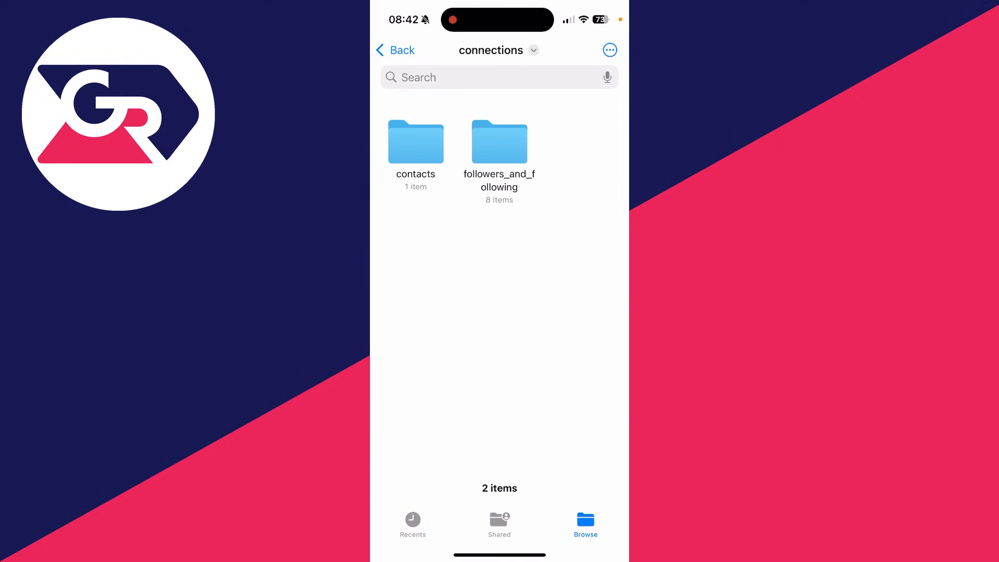
click(499, 142)
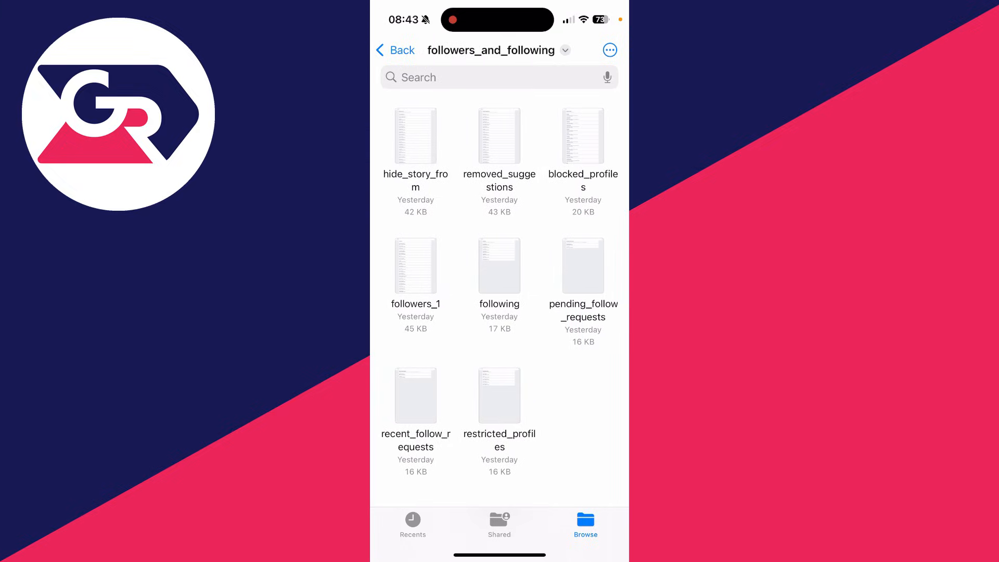
click(582, 266)
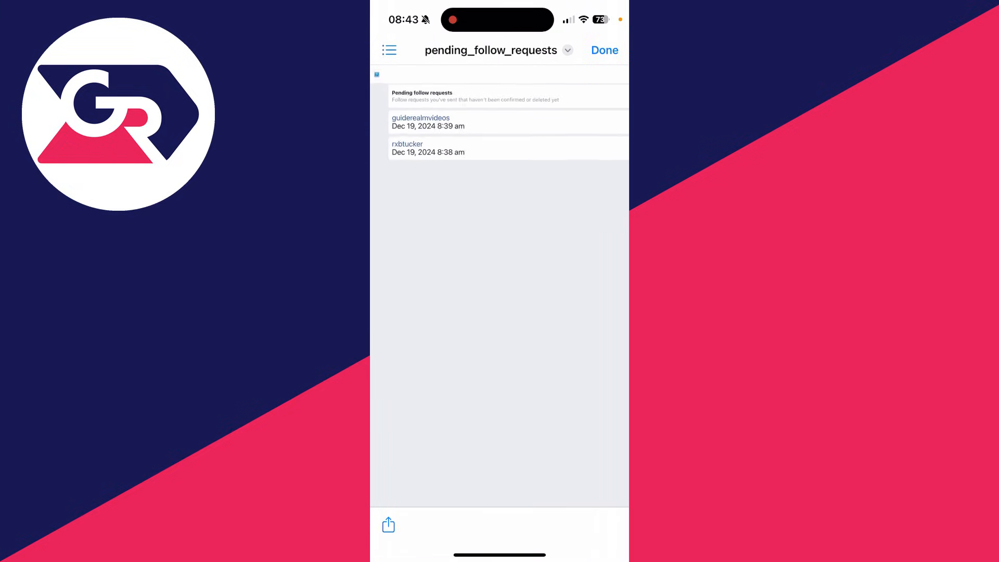